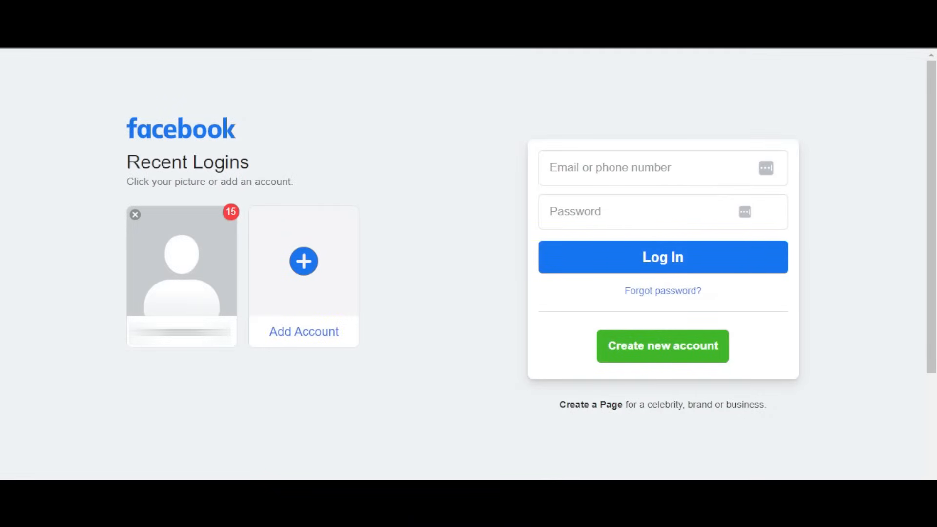
pyautogui.moveTo(390, 235)
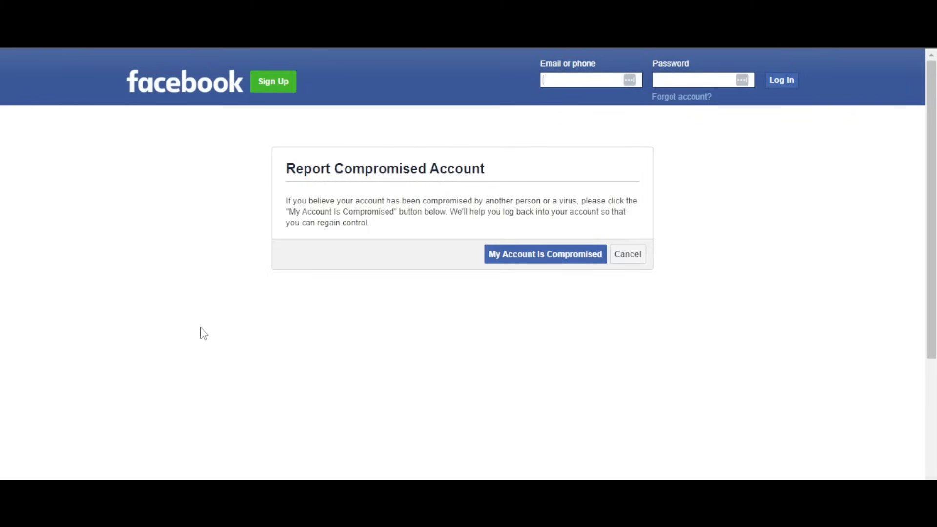
pyautogui.moveTo(267, 357)
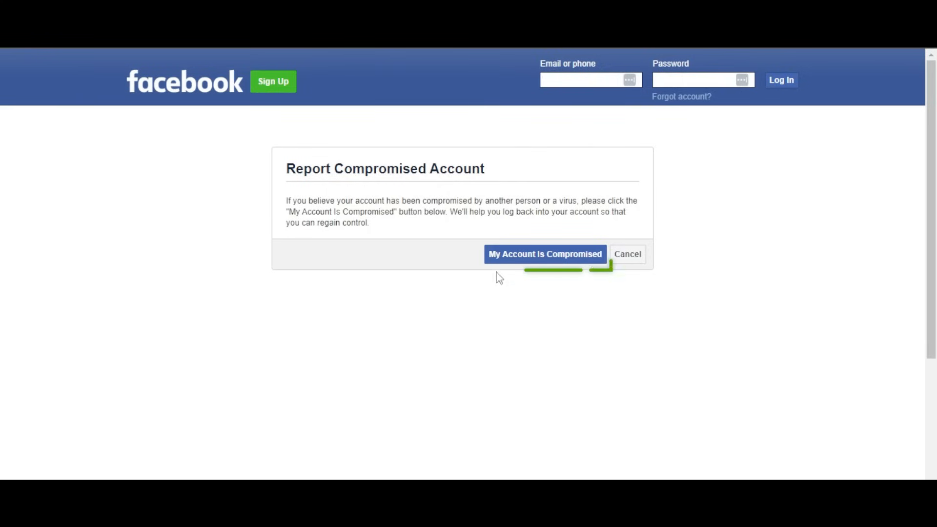
# Step: Declare the account compromised and begin entering its email or mobile number to find it
pyautogui.click(544, 254)
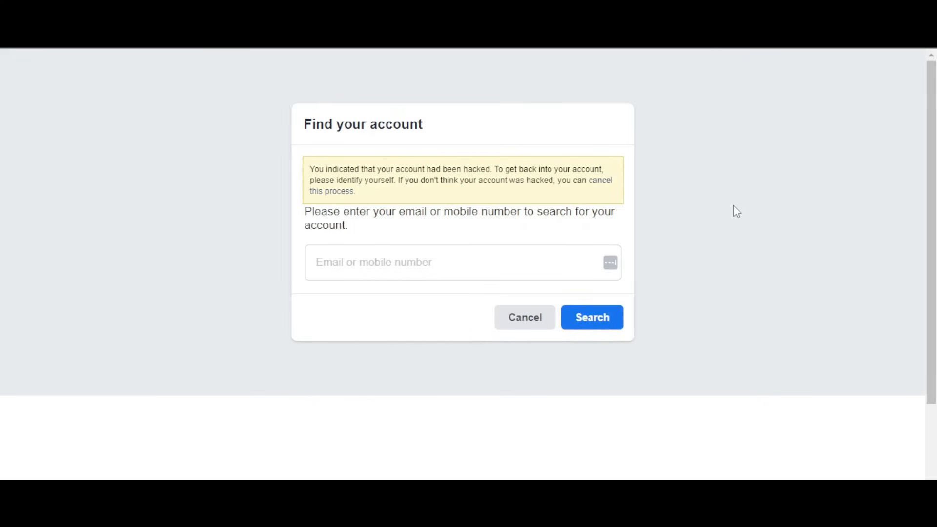
pyautogui.moveTo(390, 171)
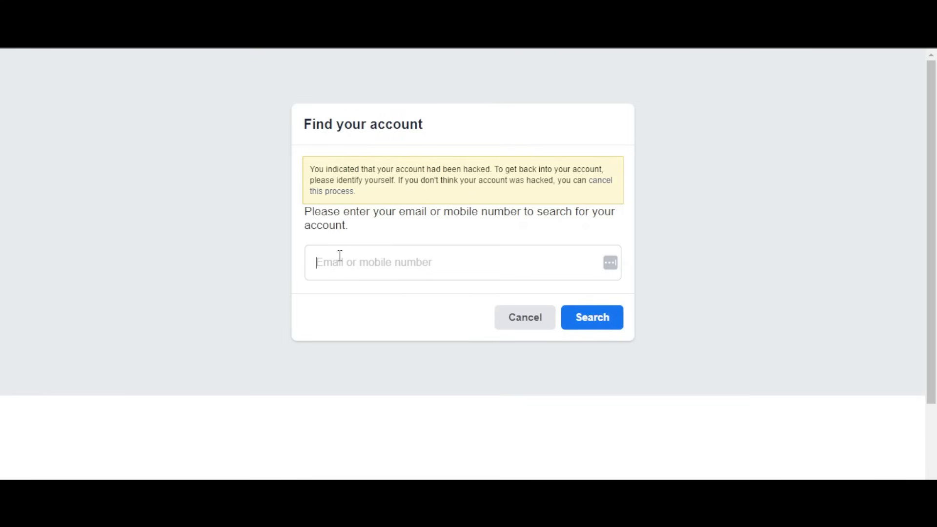
pyautogui.moveTo(350, 265)
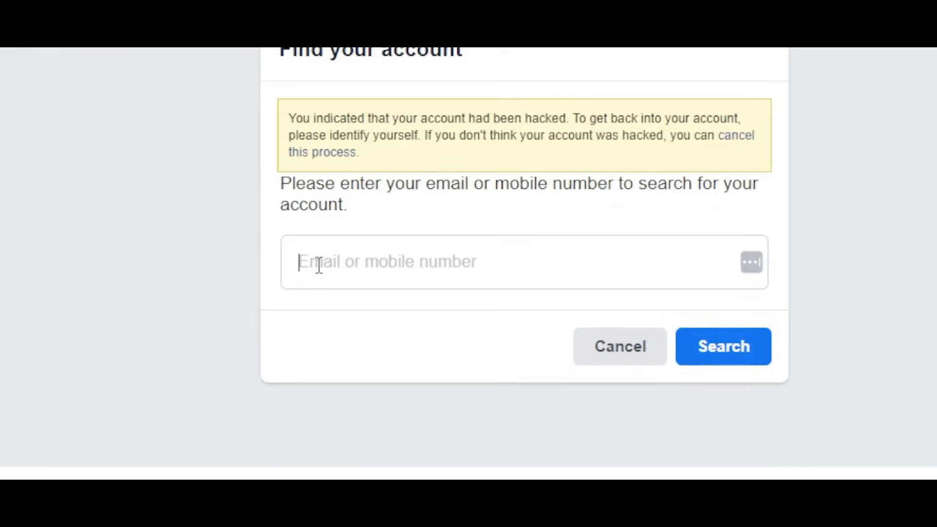
pyautogui.click(723, 347)
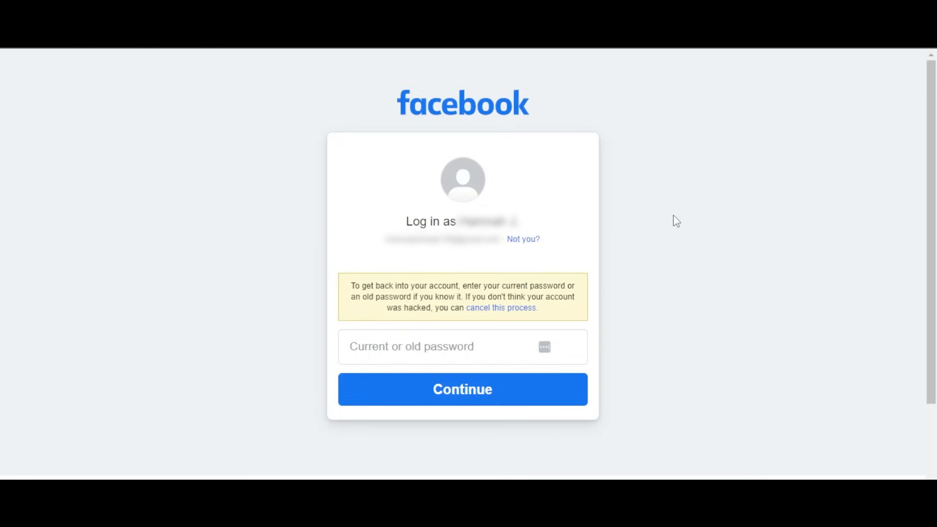
pyautogui.moveTo(488, 319)
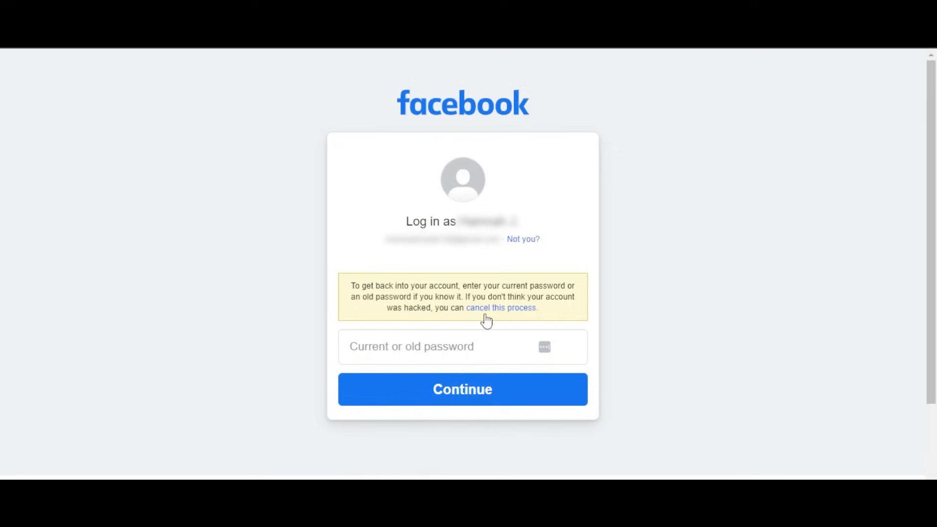
pyautogui.moveTo(416, 325)
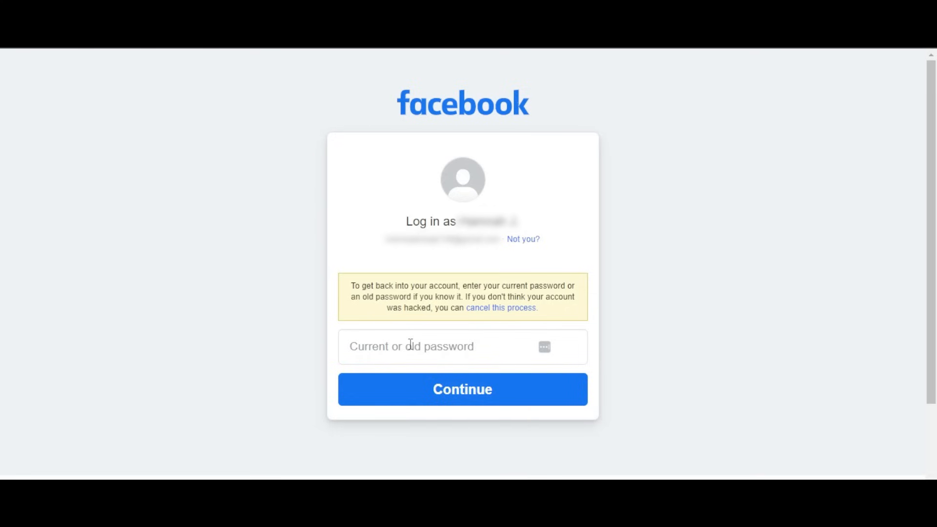
# Step: Enter the current or old password to prove ownership of the hacked account
pyautogui.click(461, 389)
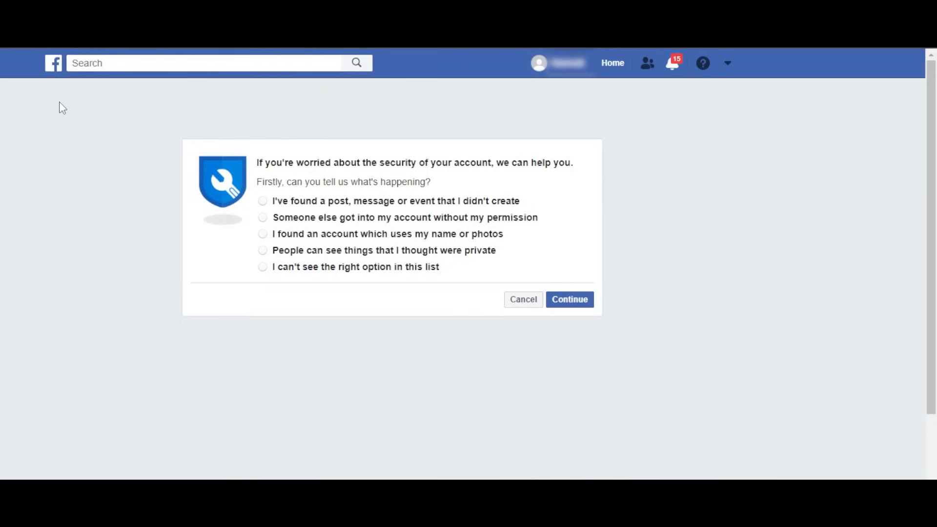
pyautogui.moveTo(342, 221)
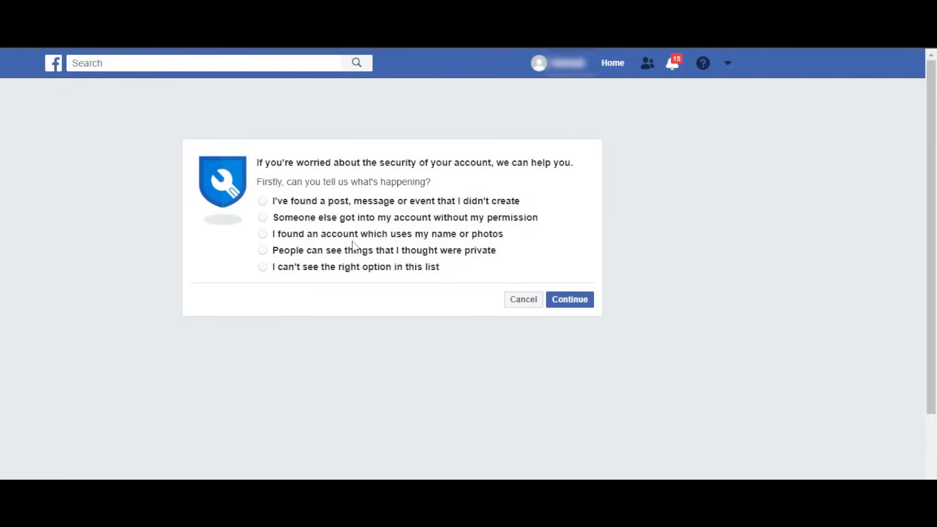
pyautogui.moveTo(300, 271)
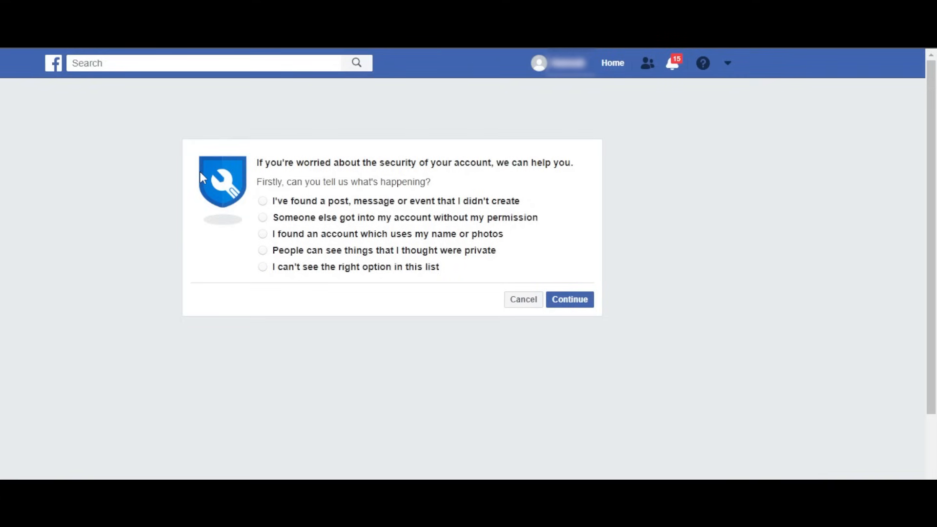
pyautogui.moveTo(314, 182)
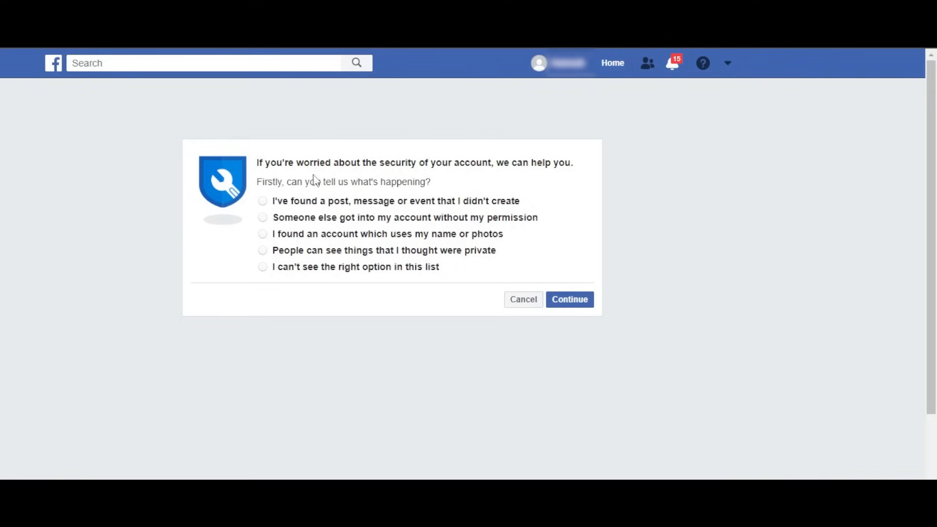
# Step: Report 'Someone else got into my account without my permission' and continue
pyautogui.click(250, 214)
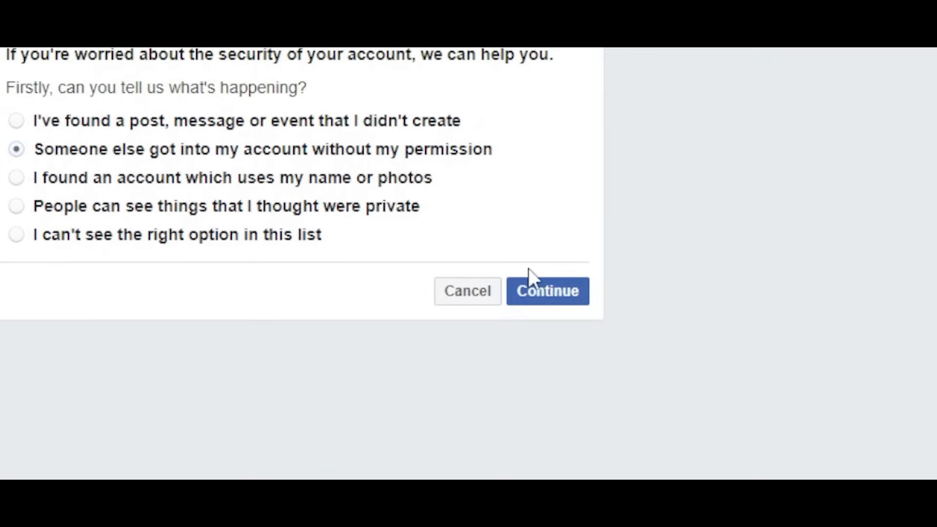
pyautogui.click(548, 290)
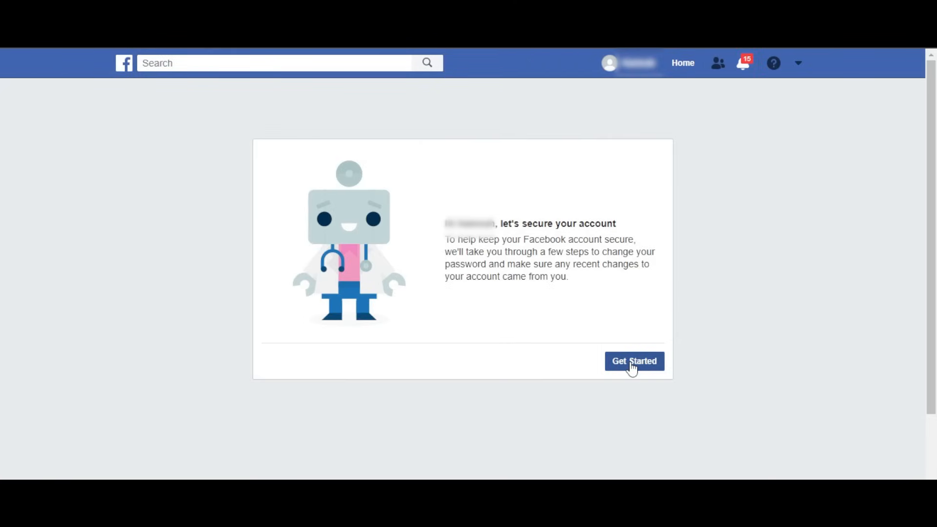
pyautogui.moveTo(164, 152)
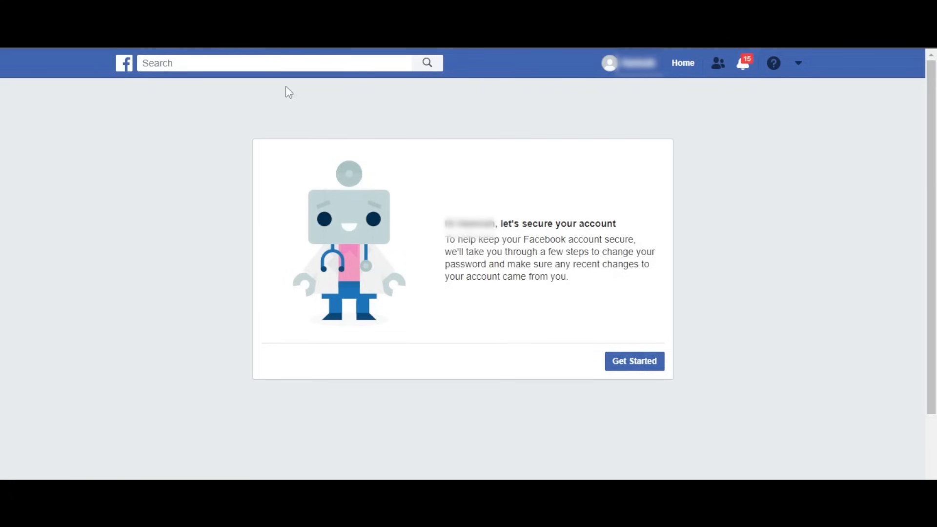
pyautogui.moveTo(300, 405)
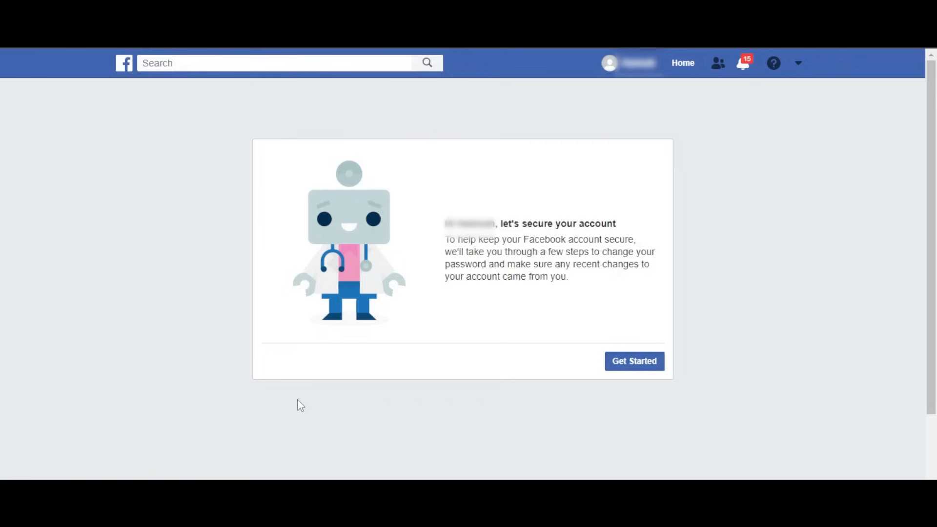
pyautogui.moveTo(760, 235)
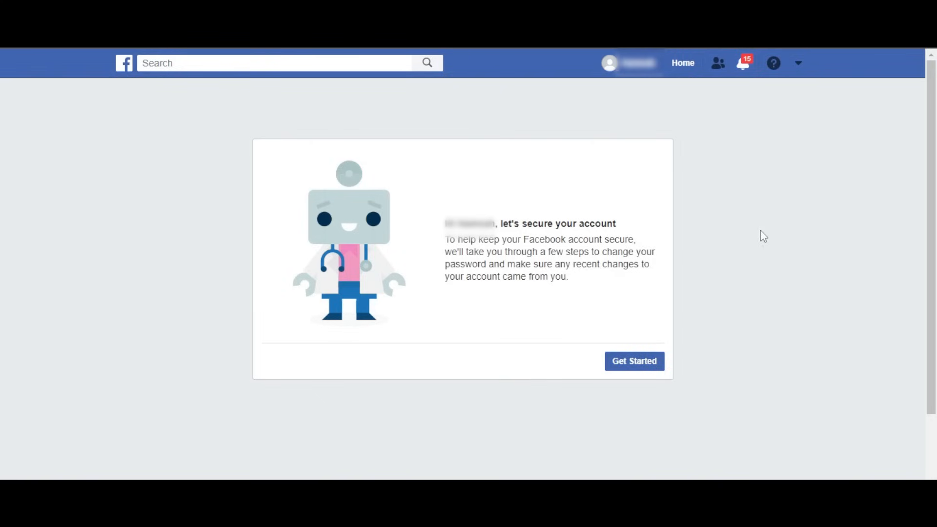
# Step: Review the 'let's secure your account' page and choose Get Started to run the account check
pyautogui.scroll(-3)
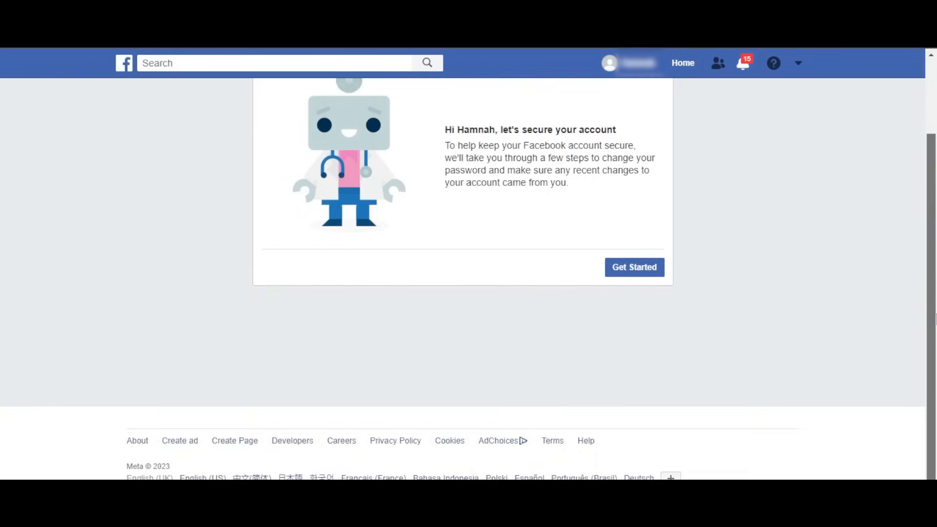
pyautogui.scroll(3)
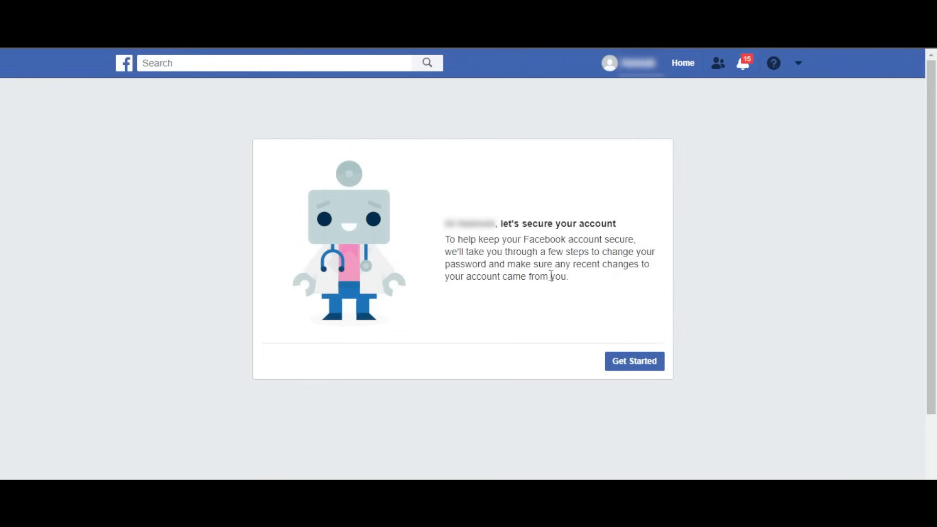
pyautogui.click(634, 361)
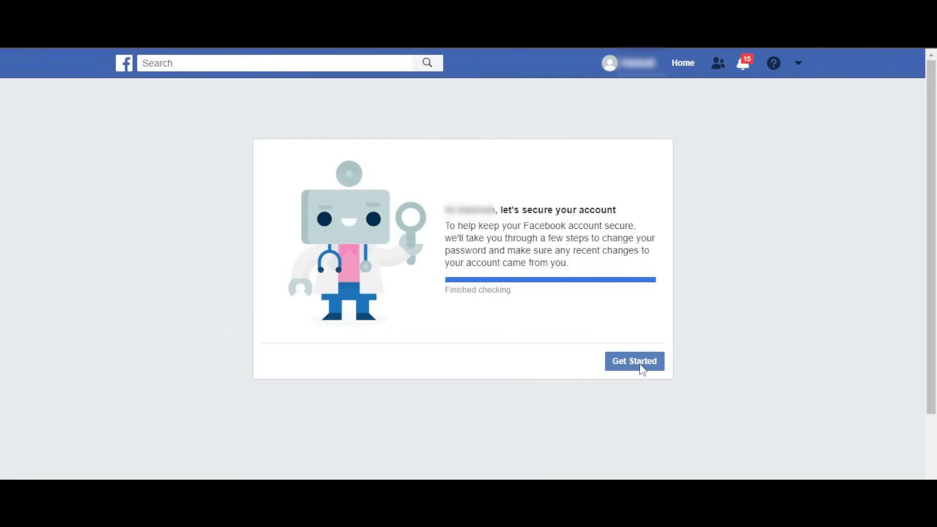
pyautogui.click(634, 361)
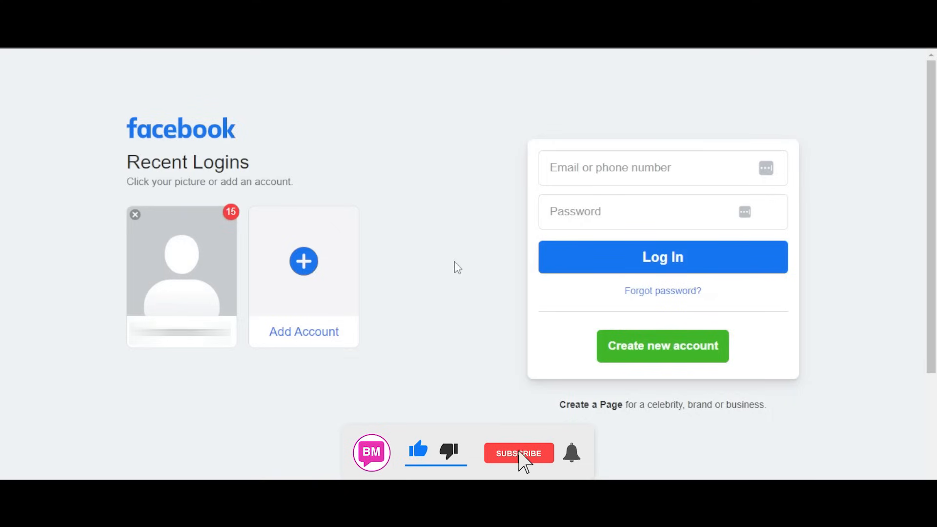
pyautogui.click(519, 453)
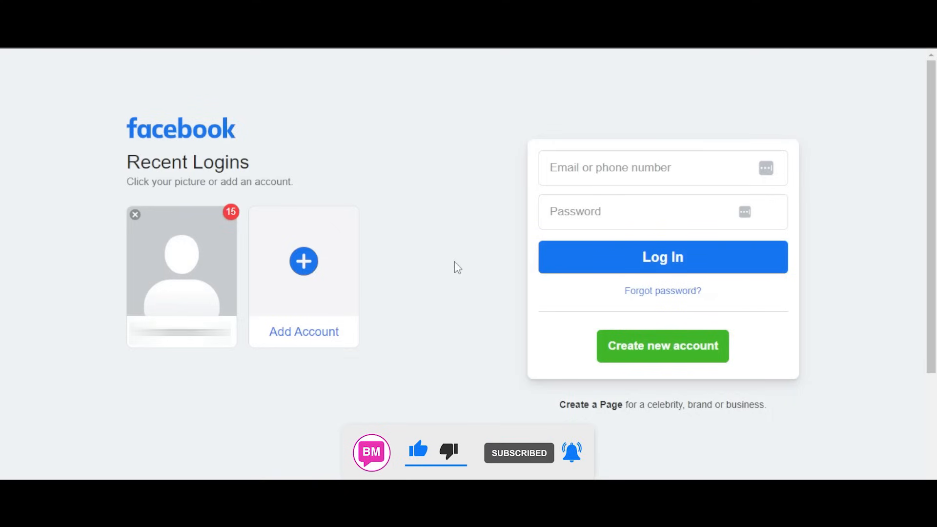